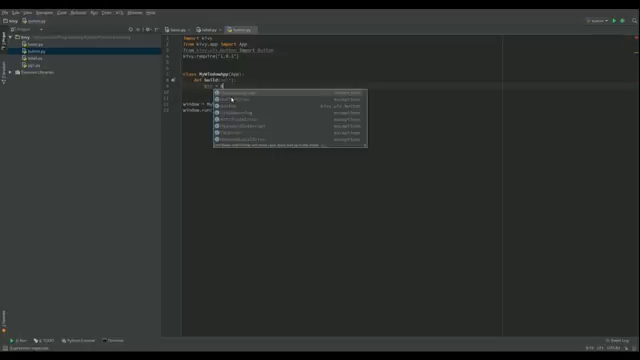
{"action": "type", "text": "b"}
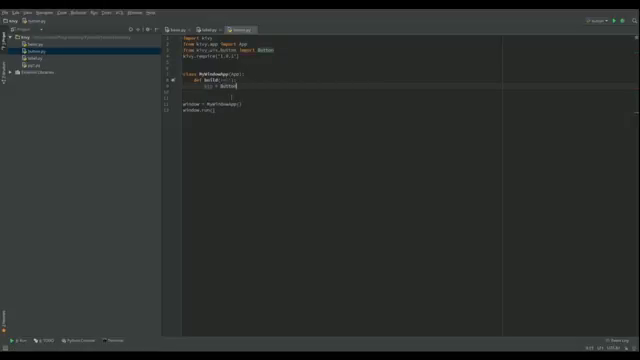
{"action": "type", "text": "("}
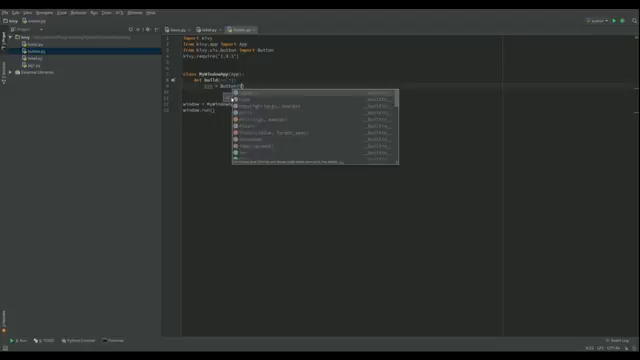